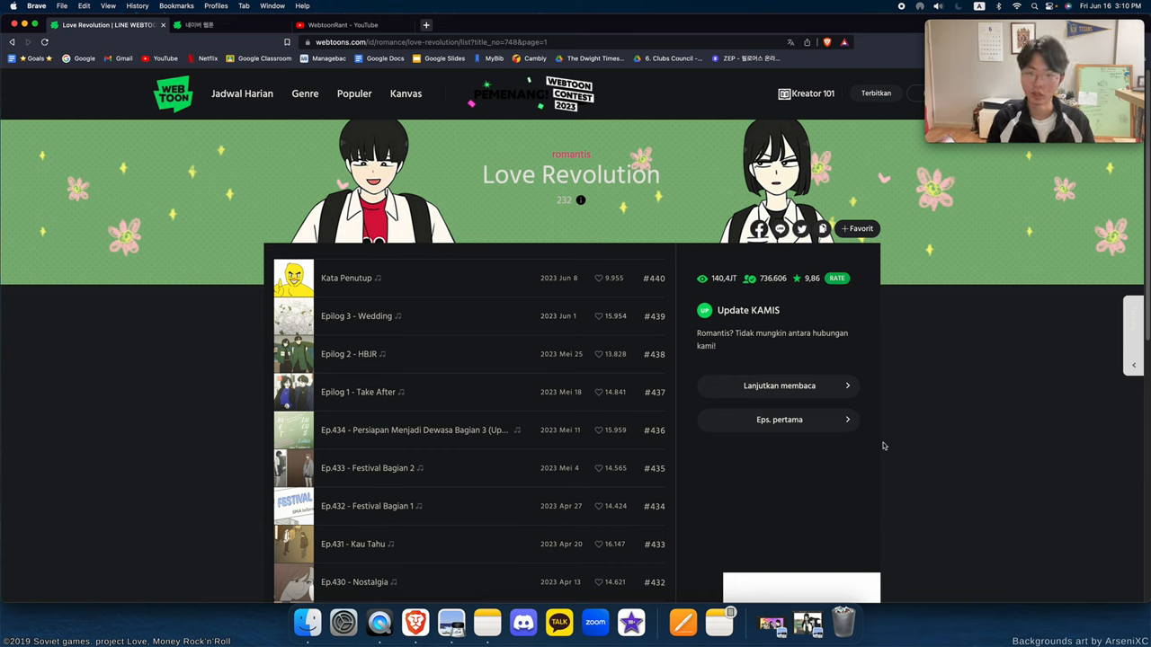
pyautogui.moveTo(884, 445)
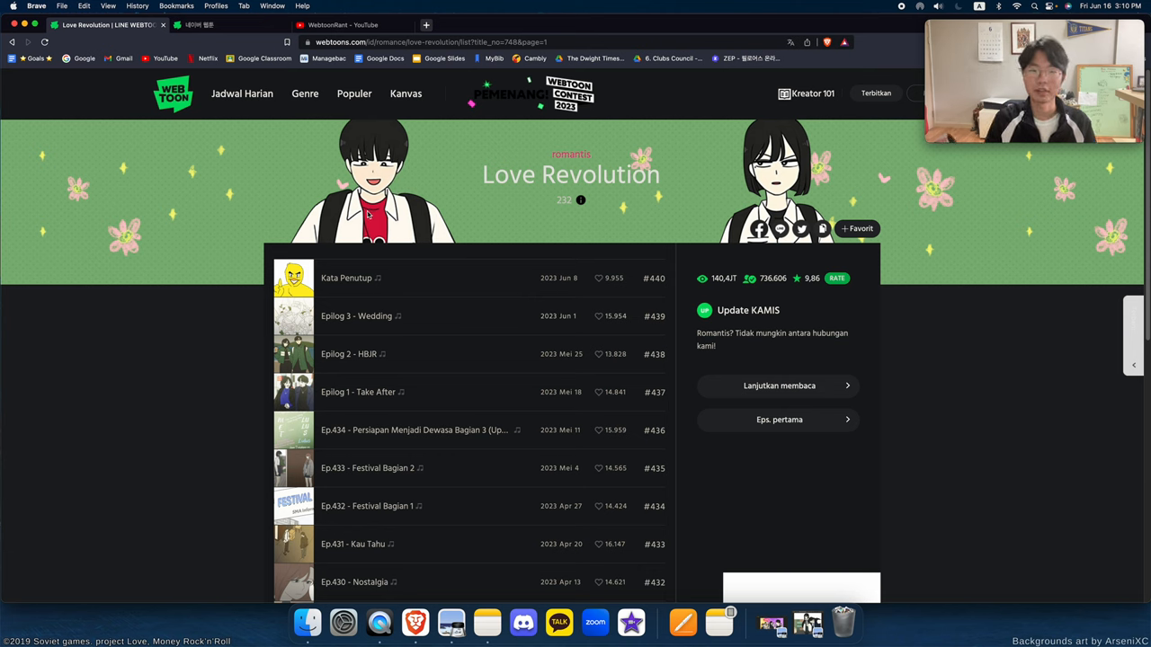
pyautogui.moveTo(411, 206)
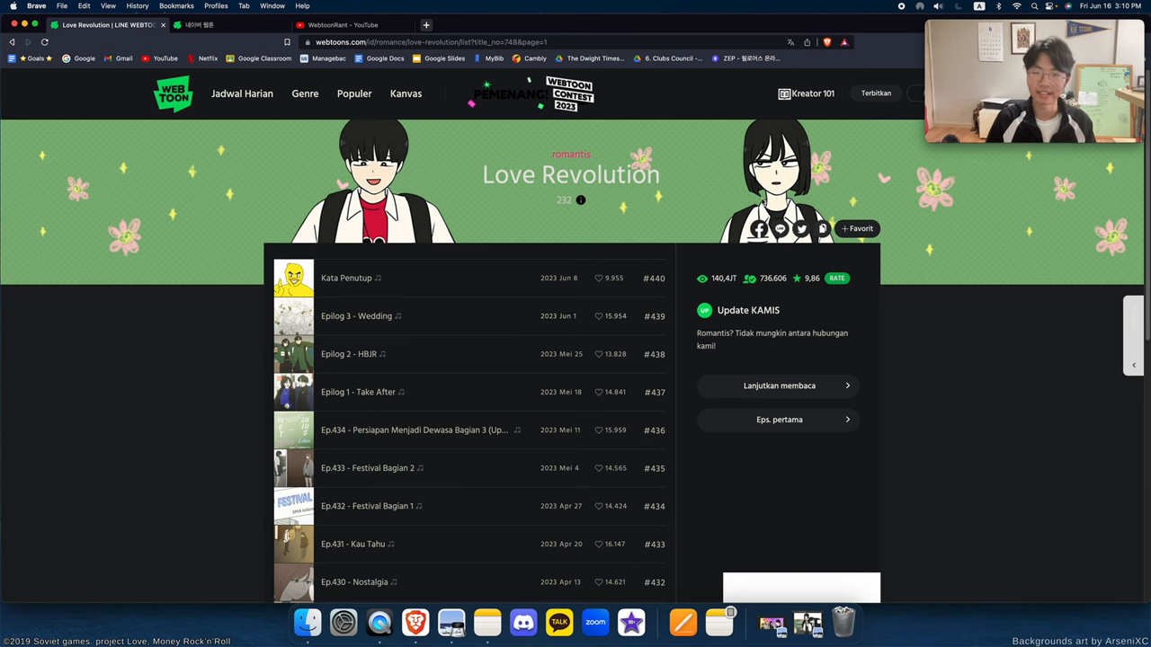
pyautogui.moveTo(694, 275)
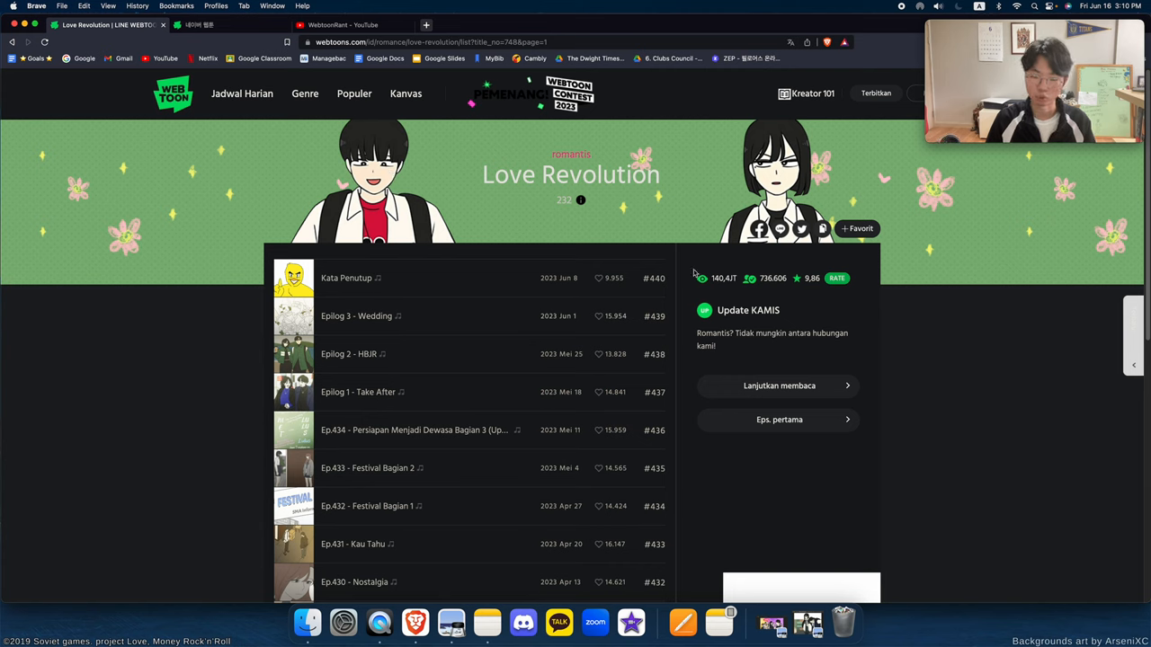
pyautogui.moveTo(720, 254)
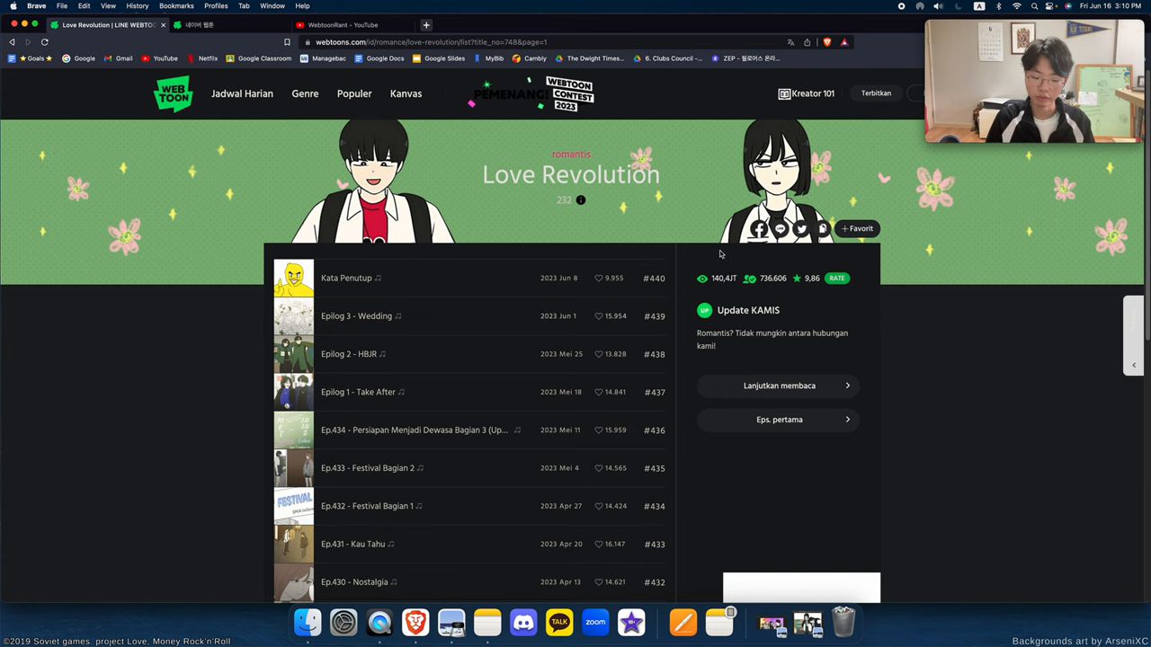
pyautogui.moveTo(714, 249)
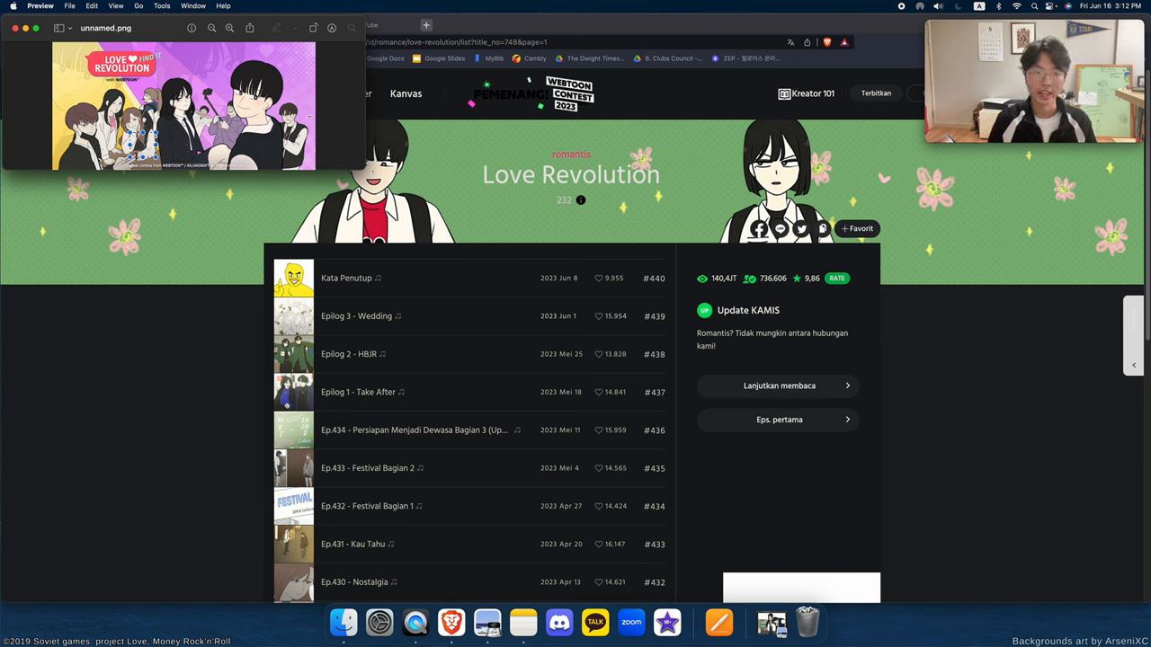
pyautogui.moveTo(317, 118)
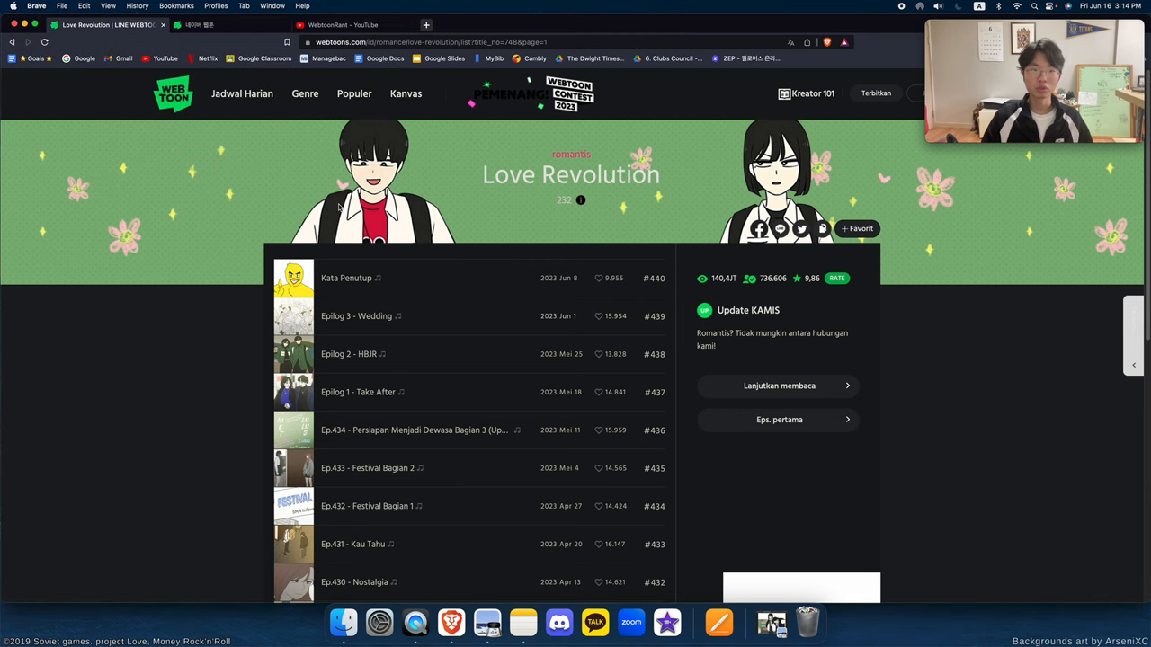
pyautogui.moveTo(122, 175)
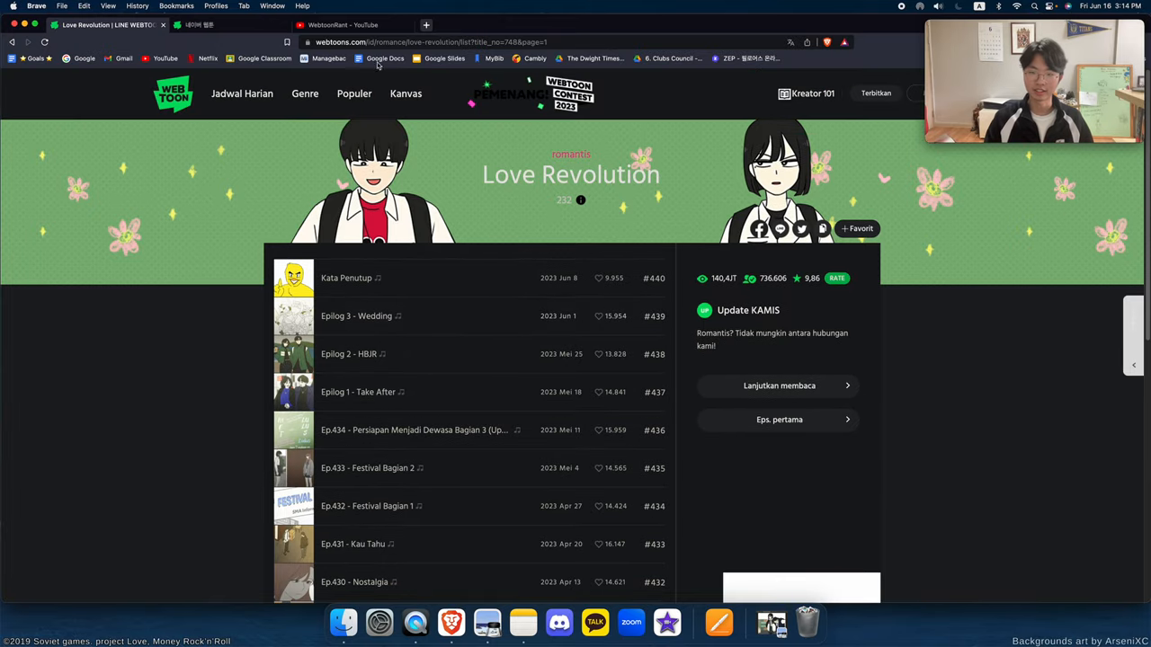
pyautogui.moveTo(507, 429)
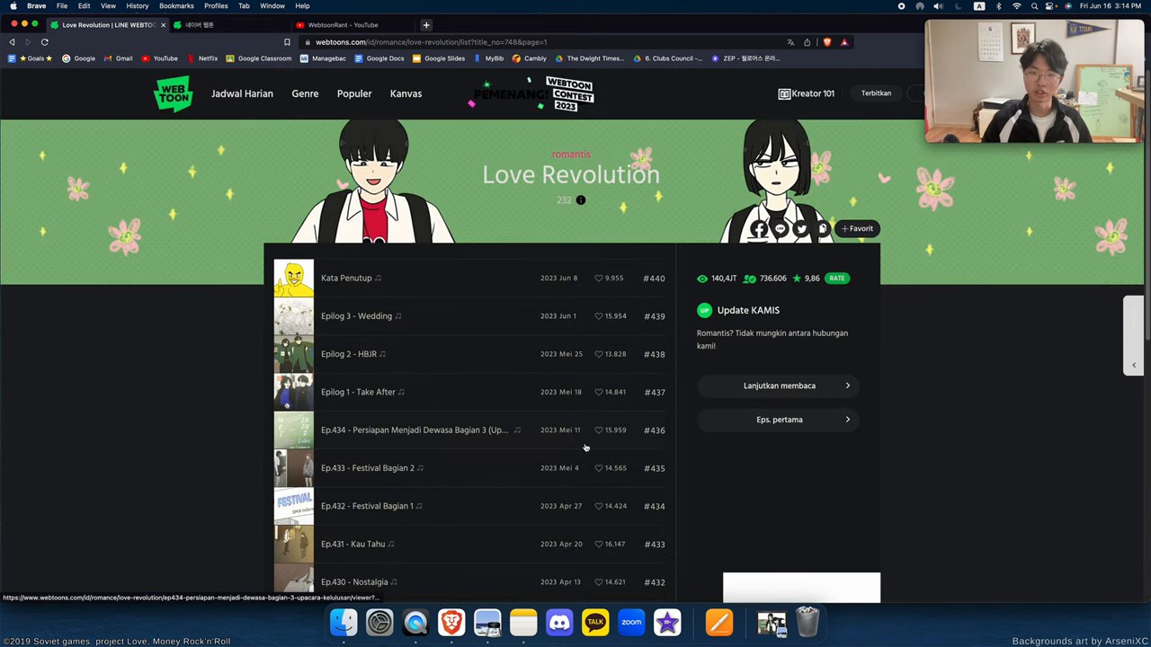
pyautogui.moveTo(781, 559)
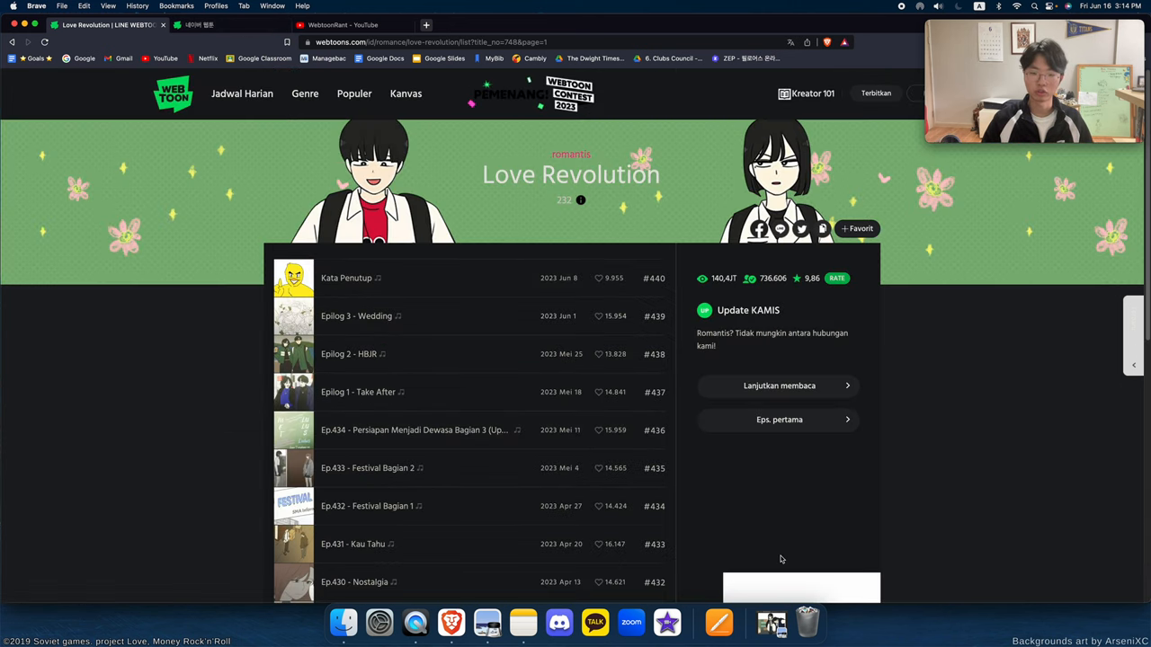